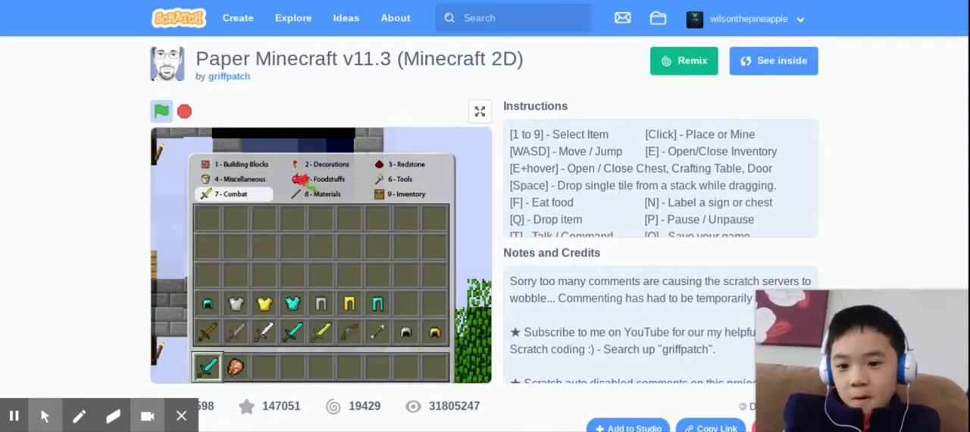
- Close the inventory and start flying the player through the tutorial castle
click(325, 164)
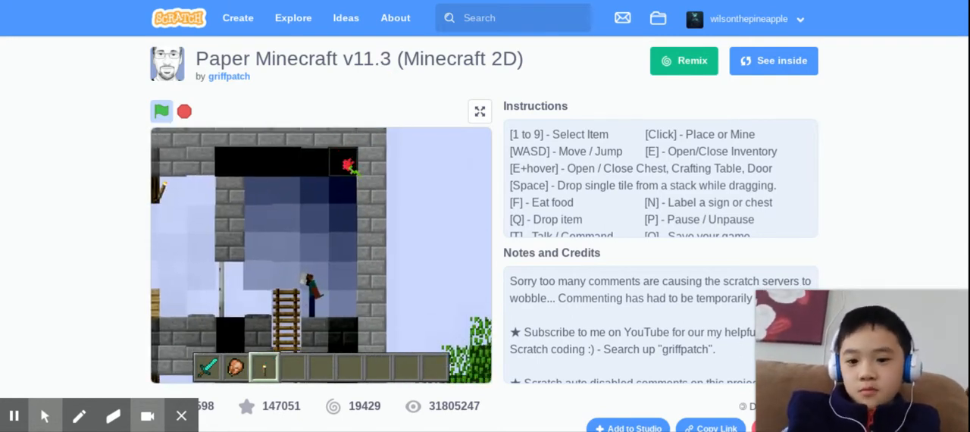
key(up)
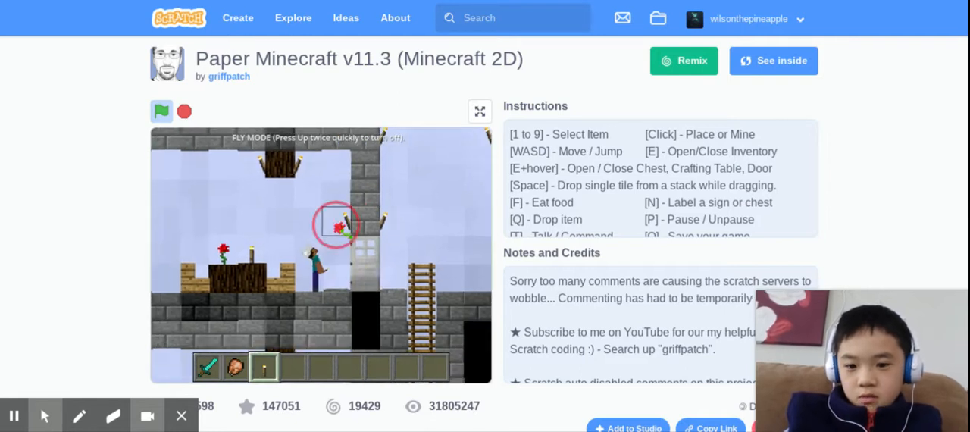
- Toggle the inventory open and closed, then bring up the command prompt
key(e)
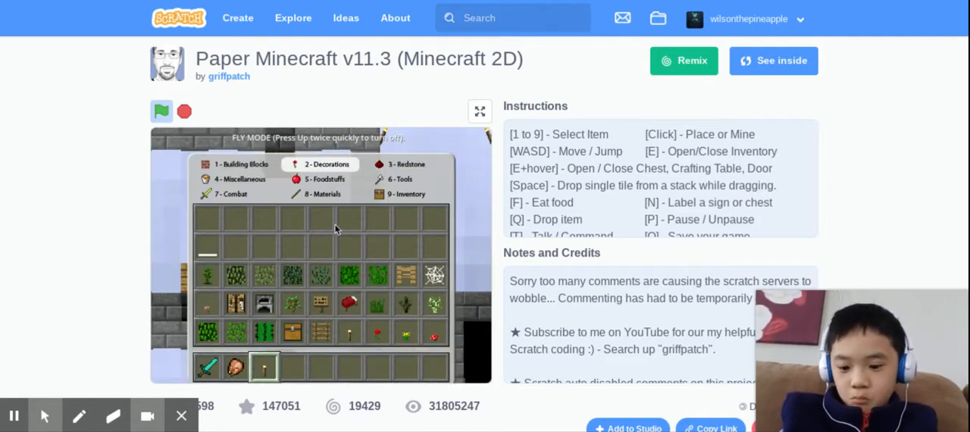
key(e)
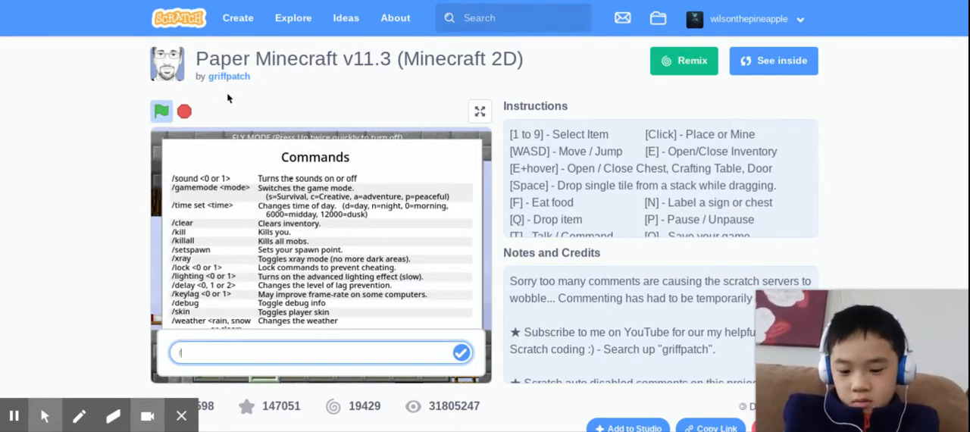
- Enter the /gamemode s command to switch to survival mode
text(/gamemd)
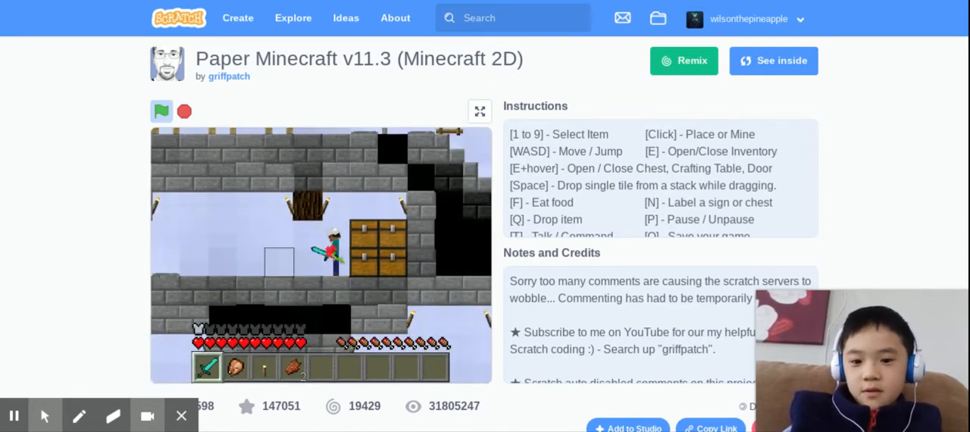
- Open the diamond-filled castle chest beside the player
key(e)
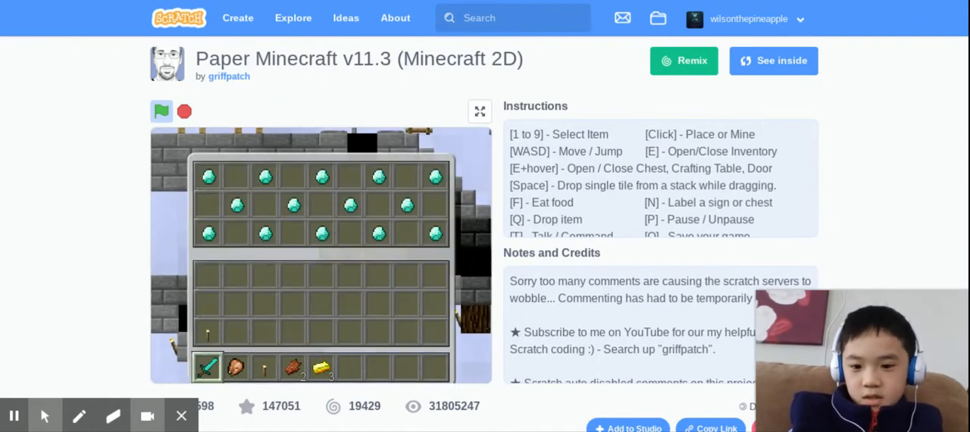
click(209, 233)
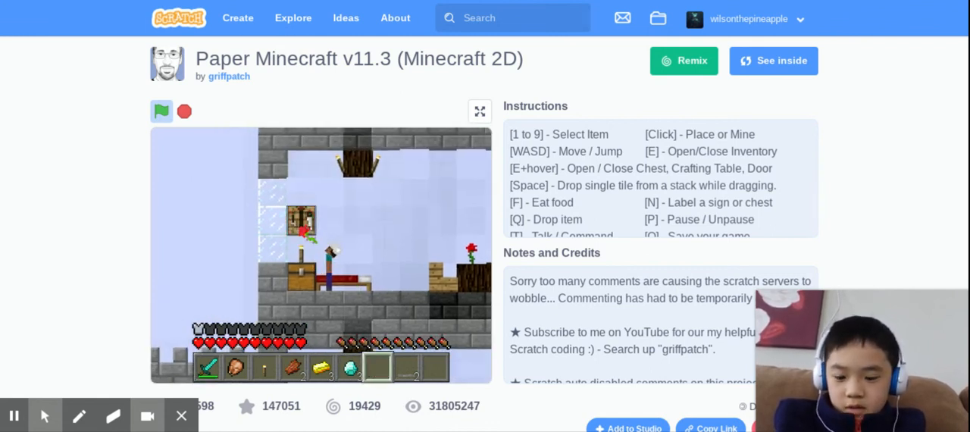
- Open the adjacent crafting table to reveal its empty crafting grid
key(e)
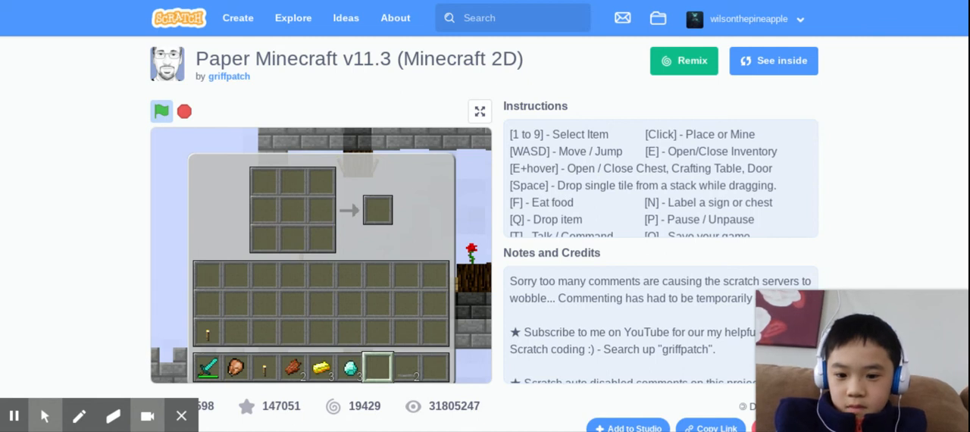